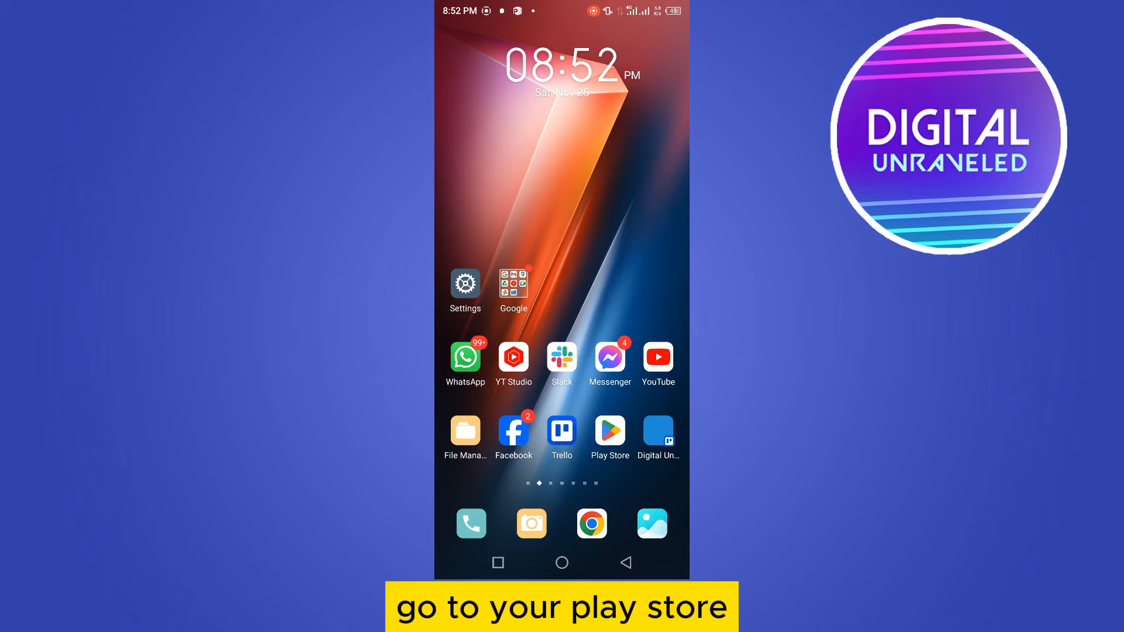
# Launch the Play Store and return from search results to the Apps home tab.
pyautogui.click(609, 431)
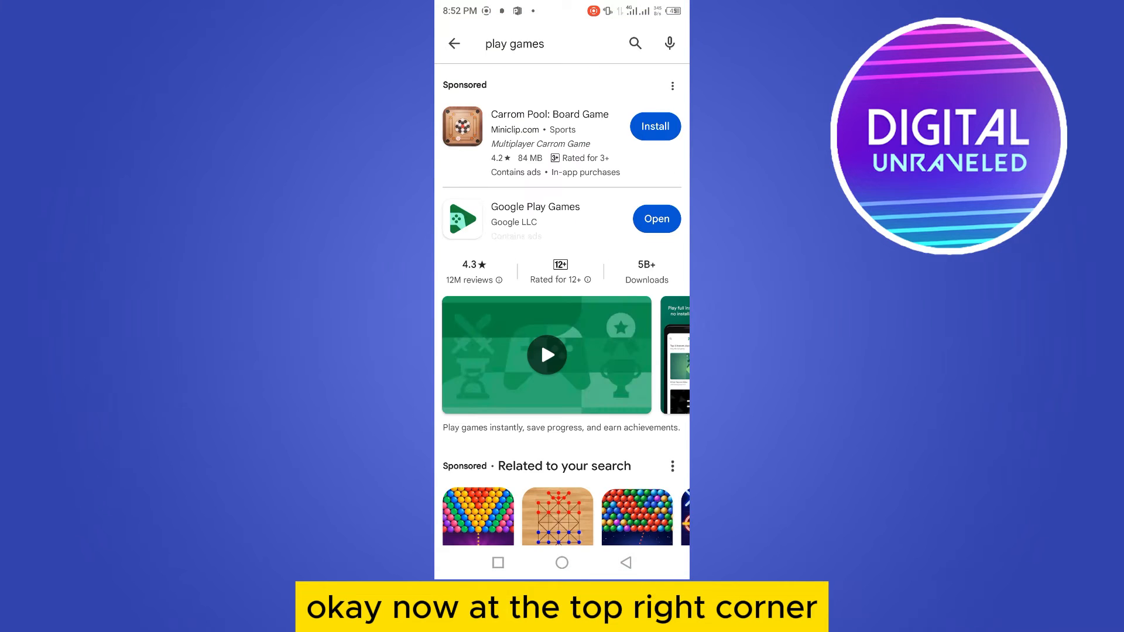
pyautogui.click(455, 43)
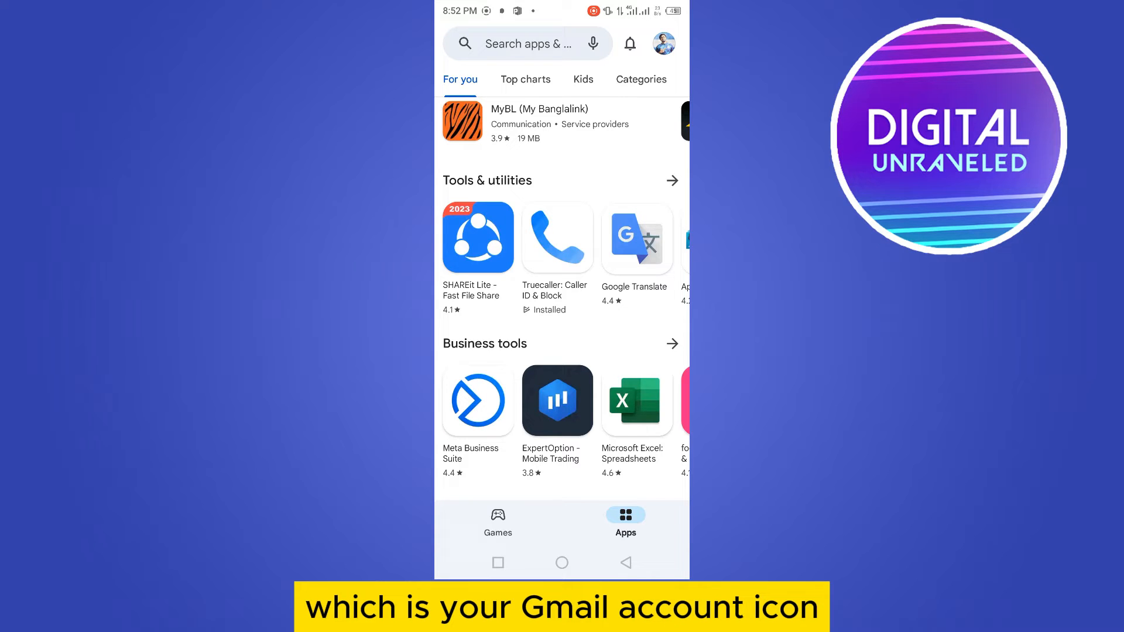
# From the account menu, go through Payments & subscriptions to the empty Subscriptions page.
pyautogui.click(662, 43)
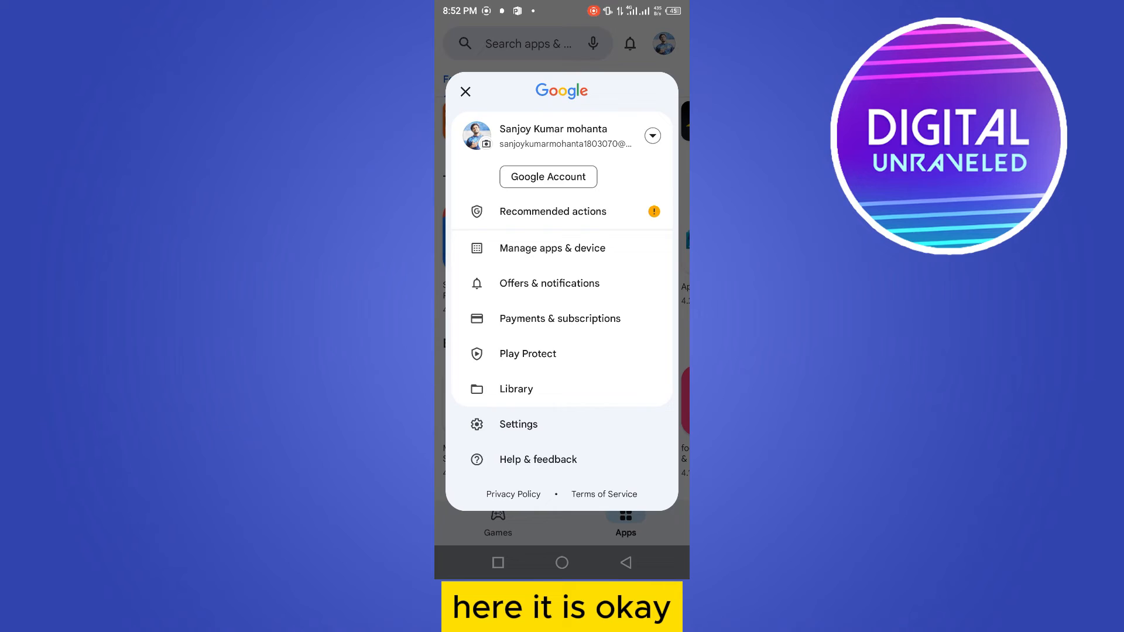
pyautogui.click(560, 319)
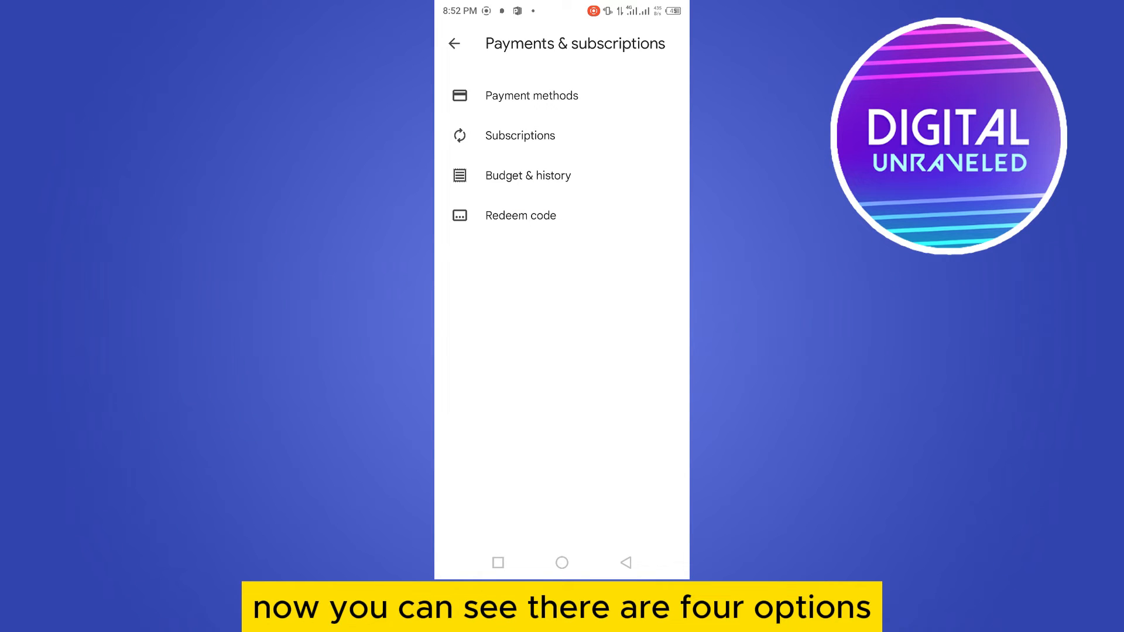
pyautogui.click(520, 136)
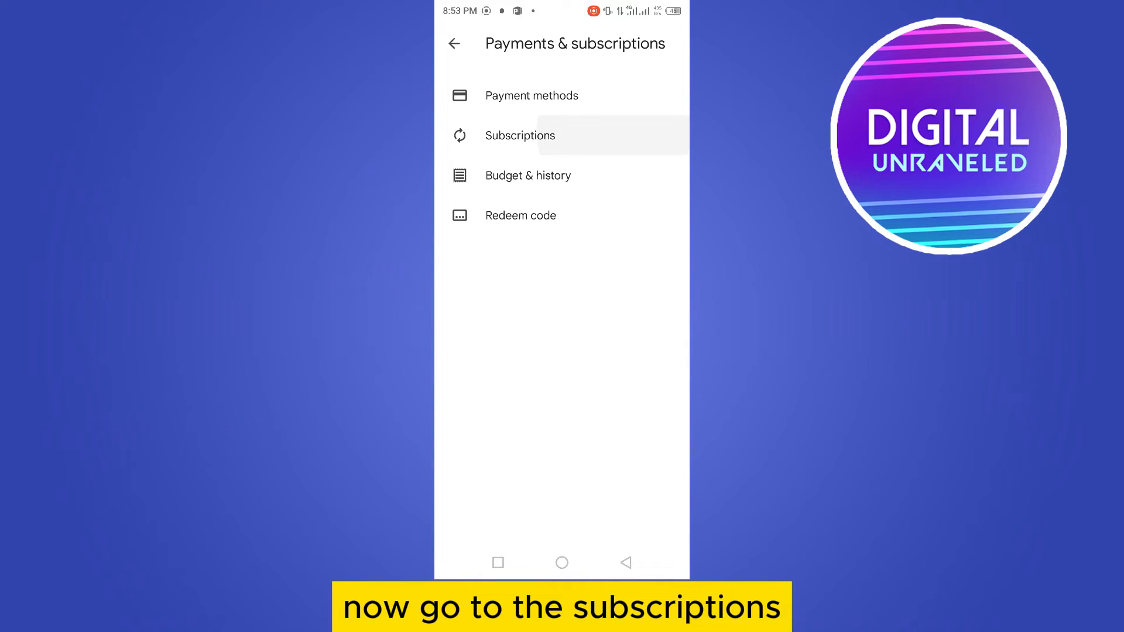
pyautogui.click(520, 136)
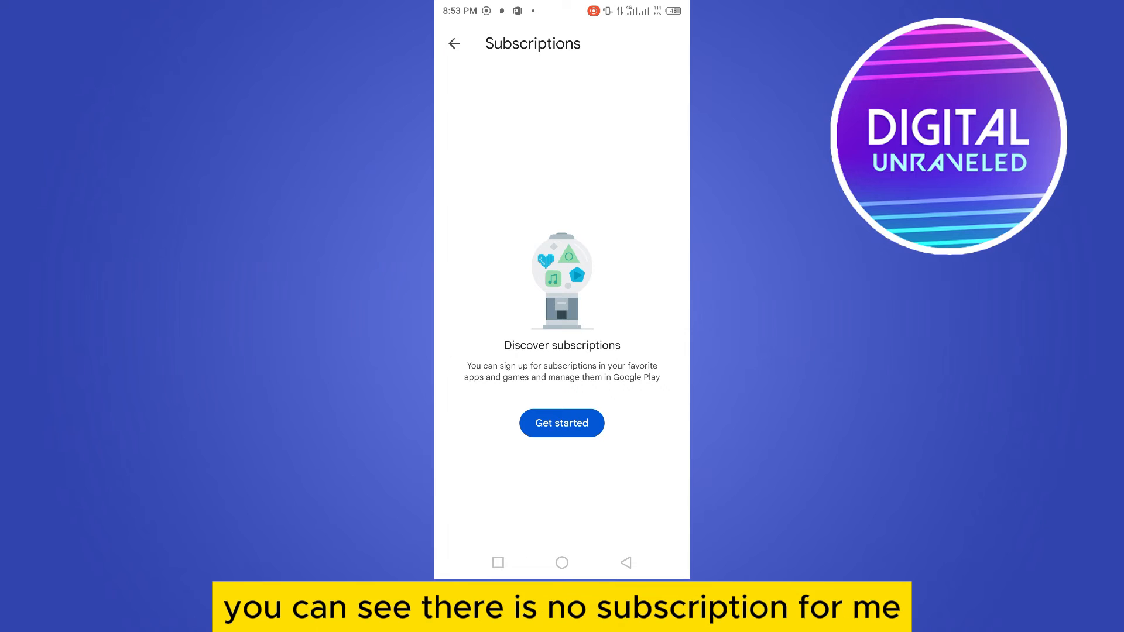